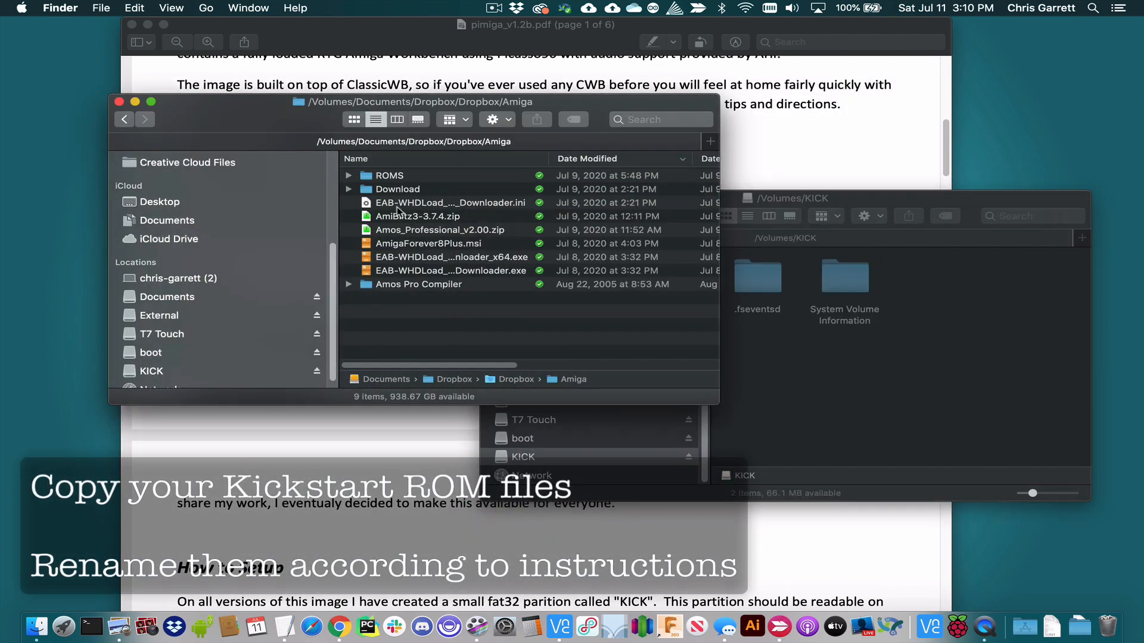
Copy the 3.1 A1200 and A4000 ROMs to KICK, renaming the A1200 one kick31a1200.rom.
{"action": "double_click", "coordinate": [389, 176]}
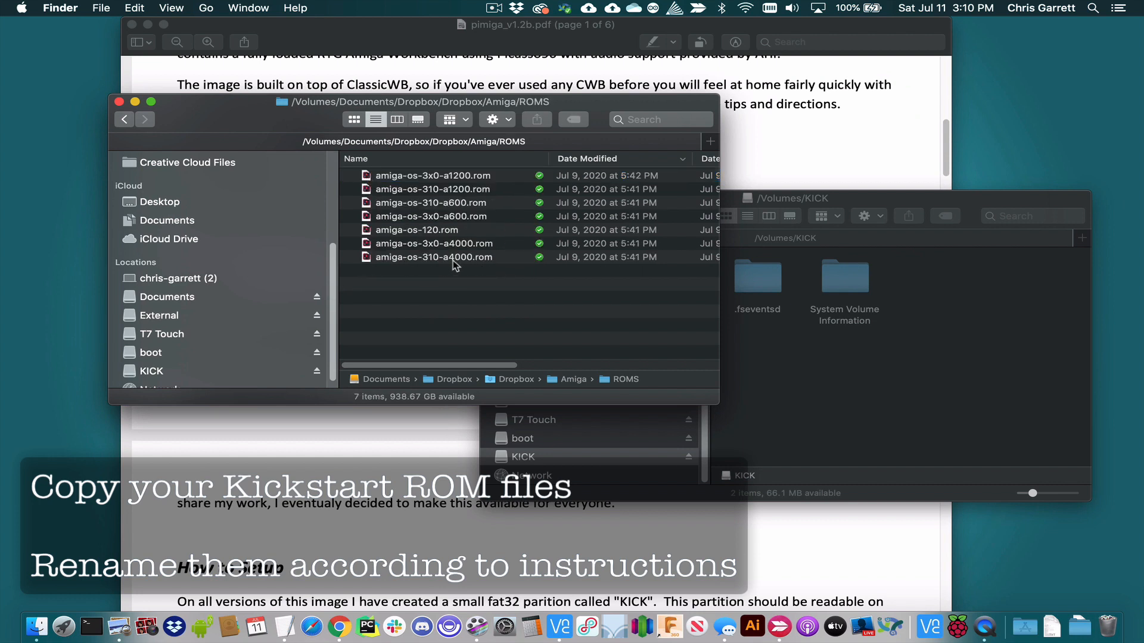
{"action": "left_click", "coordinate": [433, 257]}
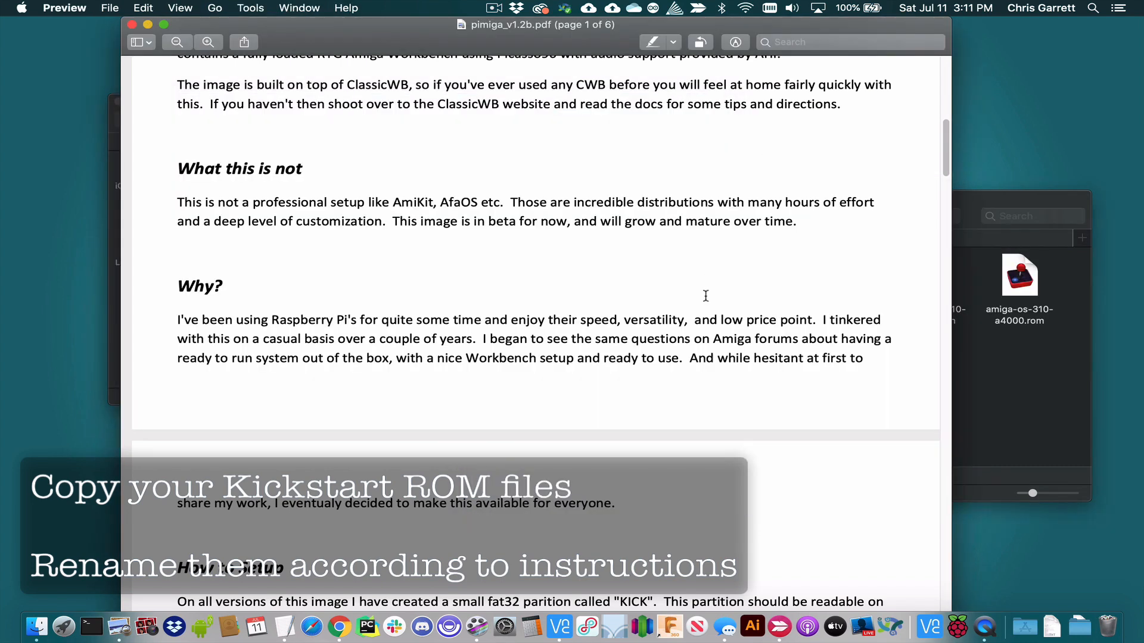
{"action": "scroll", "scroll_direction": "down", "scroll_amount": 3}
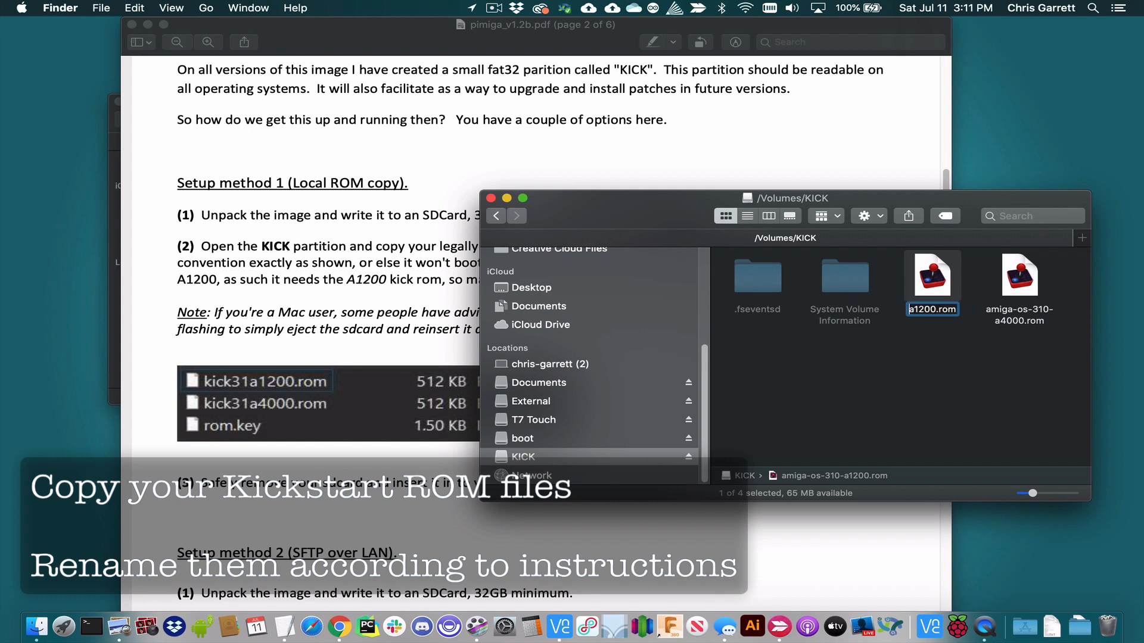
{"action": "type", "text": "kick31a1200.rom"}
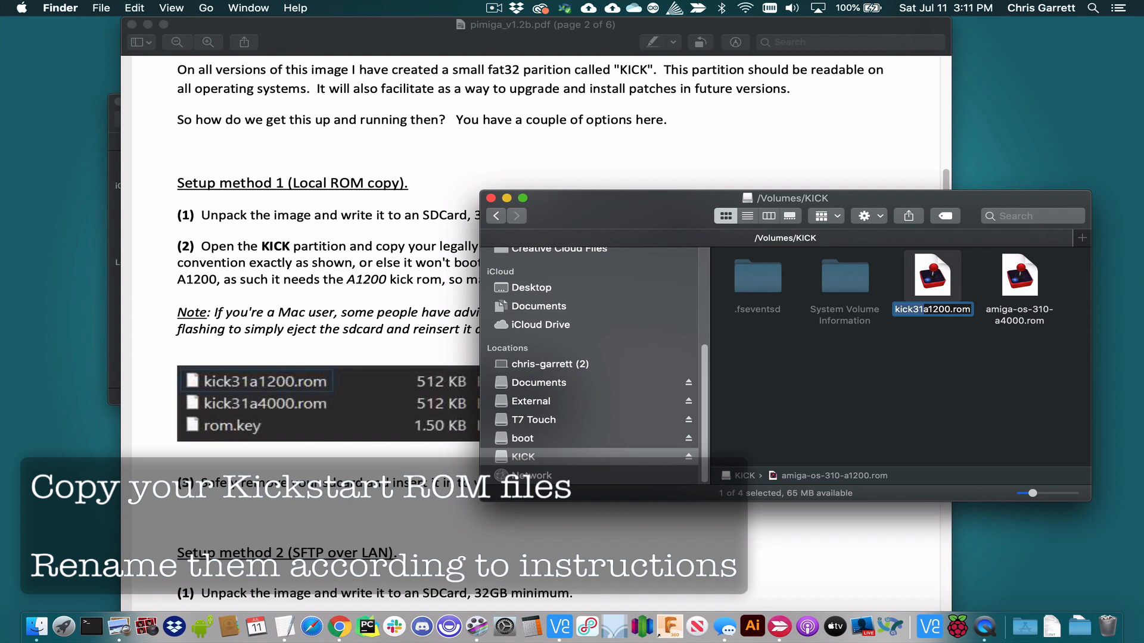
{"action": "left_click", "coordinate": [1019, 276]}
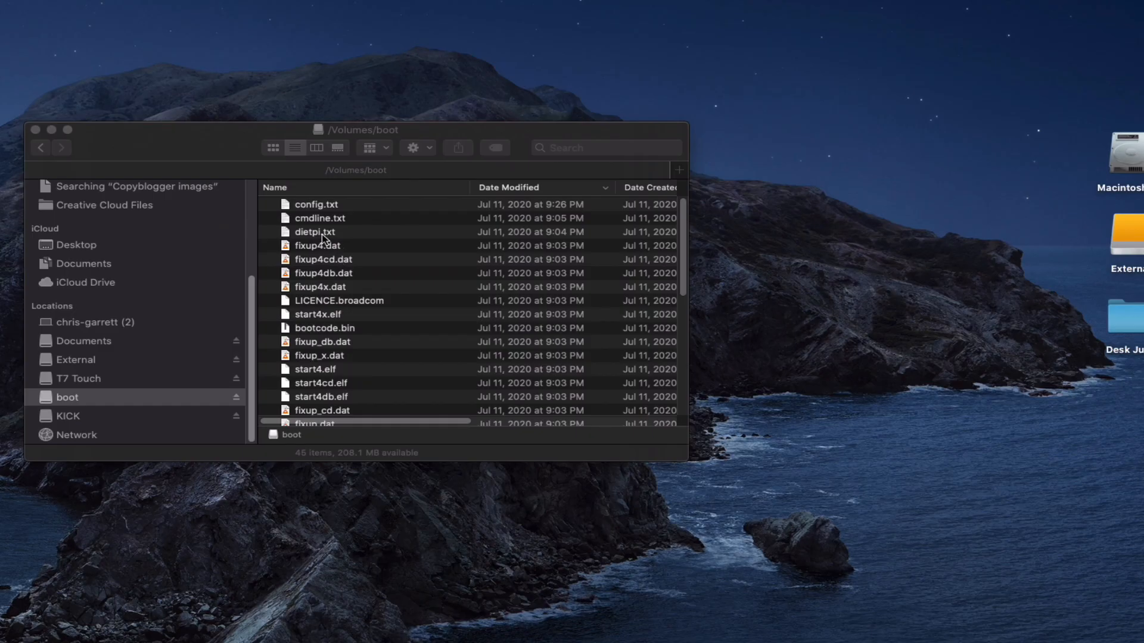
Open dietpi.txt in TextEdit and scroll down to the Networking Options section.
{"action": "left_click", "coordinate": [315, 232]}
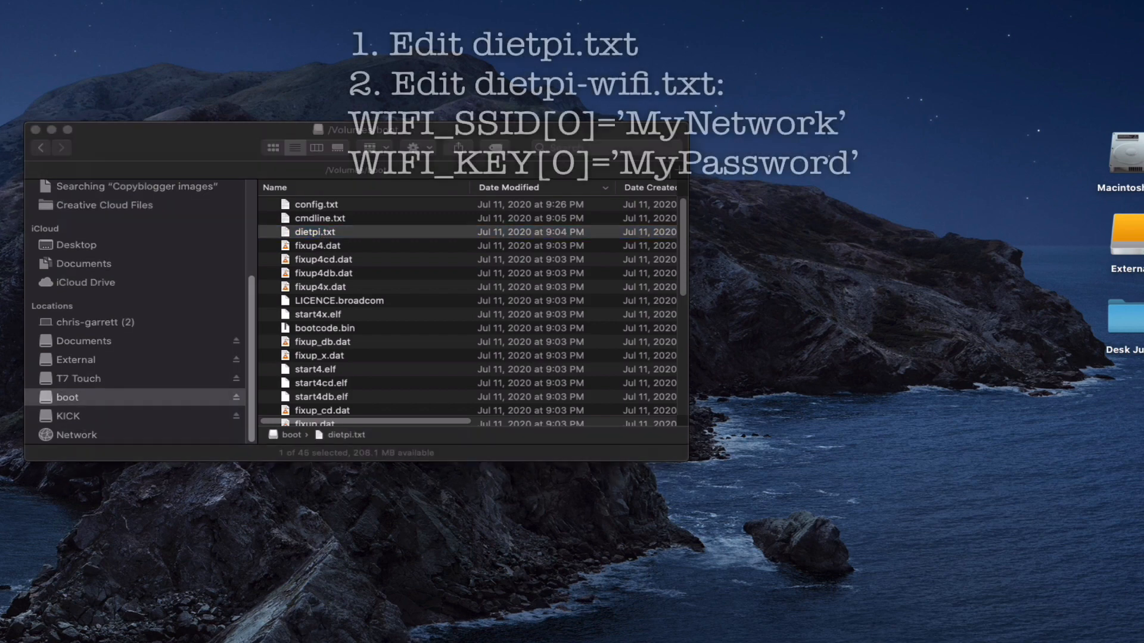
{"action": "double_click", "coordinate": [316, 232]}
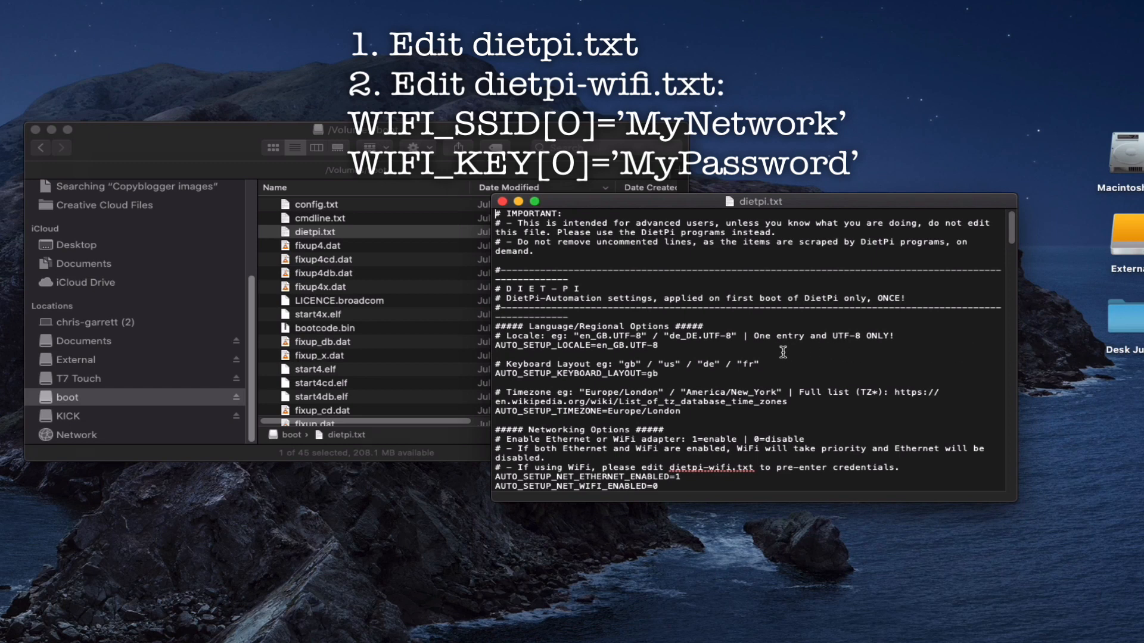
{"action": "scroll", "scroll_direction": "down", "scroll_amount": 3}
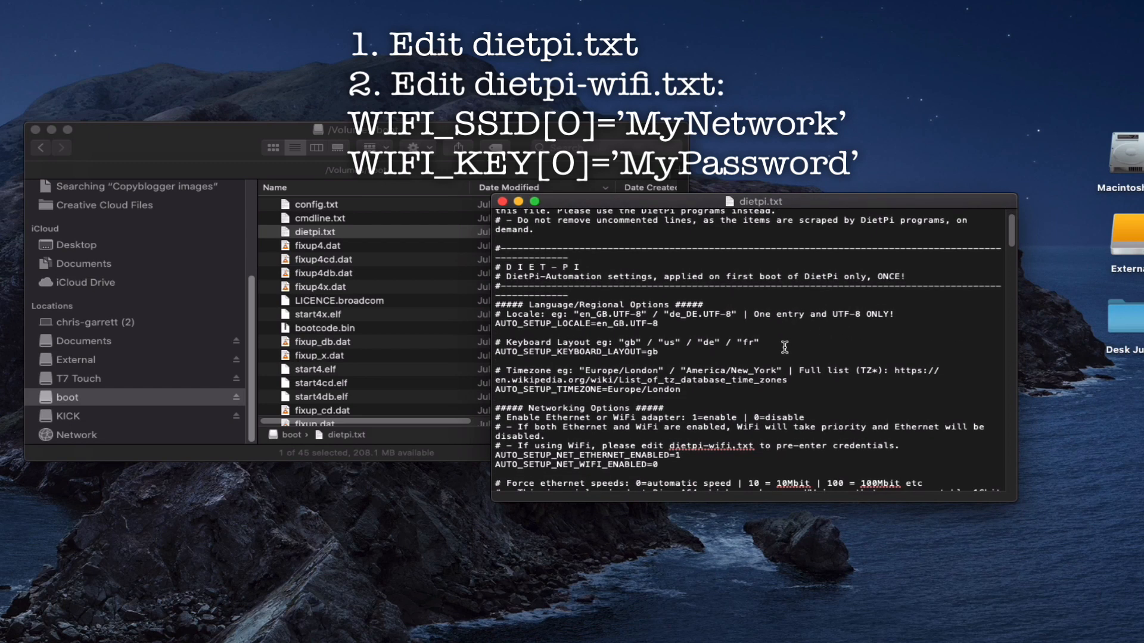
{"action": "scroll", "scroll_direction": "down", "scroll_amount": 3}
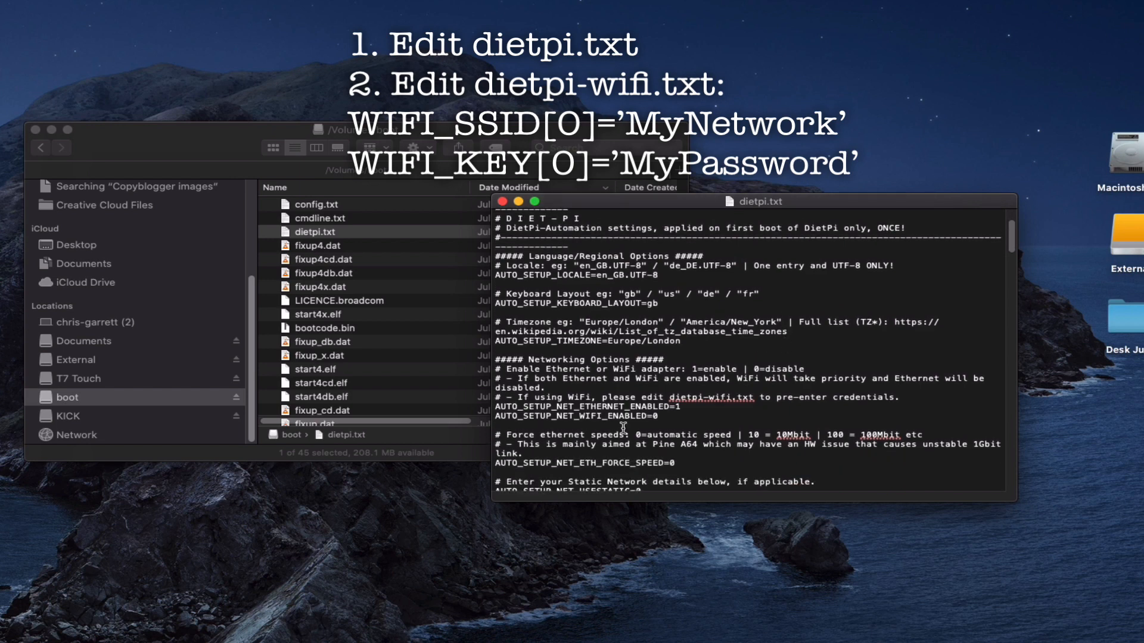
{"action": "mouse_move", "coordinate": [797, 451]}
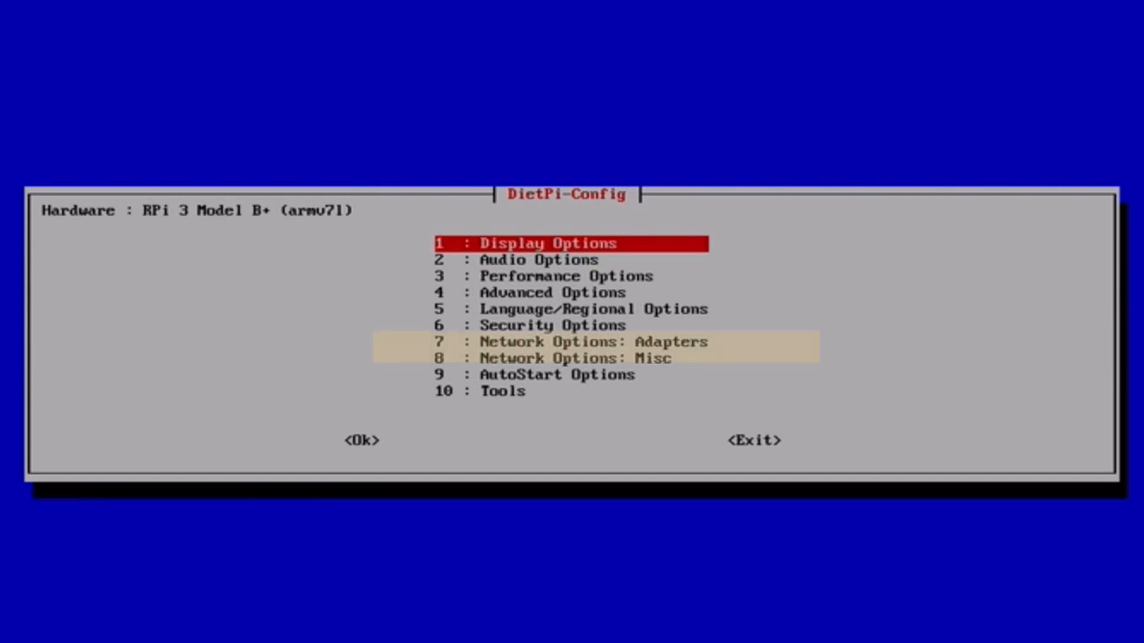
Exit DietPi-Config so Amiberry's quick-start setup appears.
{"action": "key", "text": "Down"}
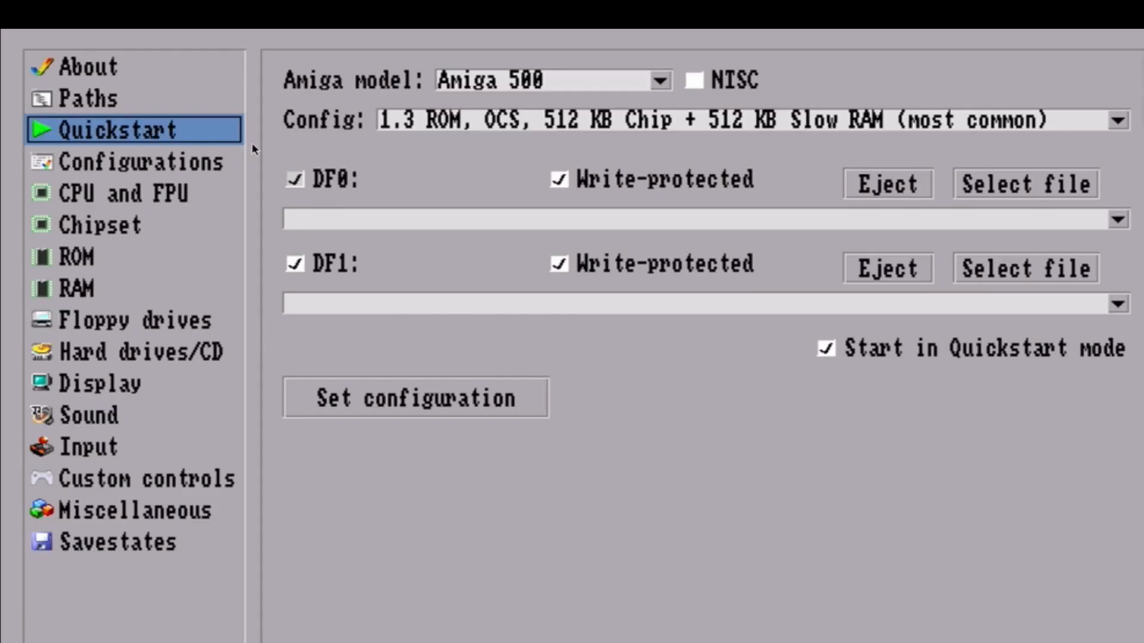
Load the A4000 (PiMIGA) configuration, confirm its kick31a4000 ROM, and start the Amiga.
{"action": "left_click", "coordinate": [133, 162]}
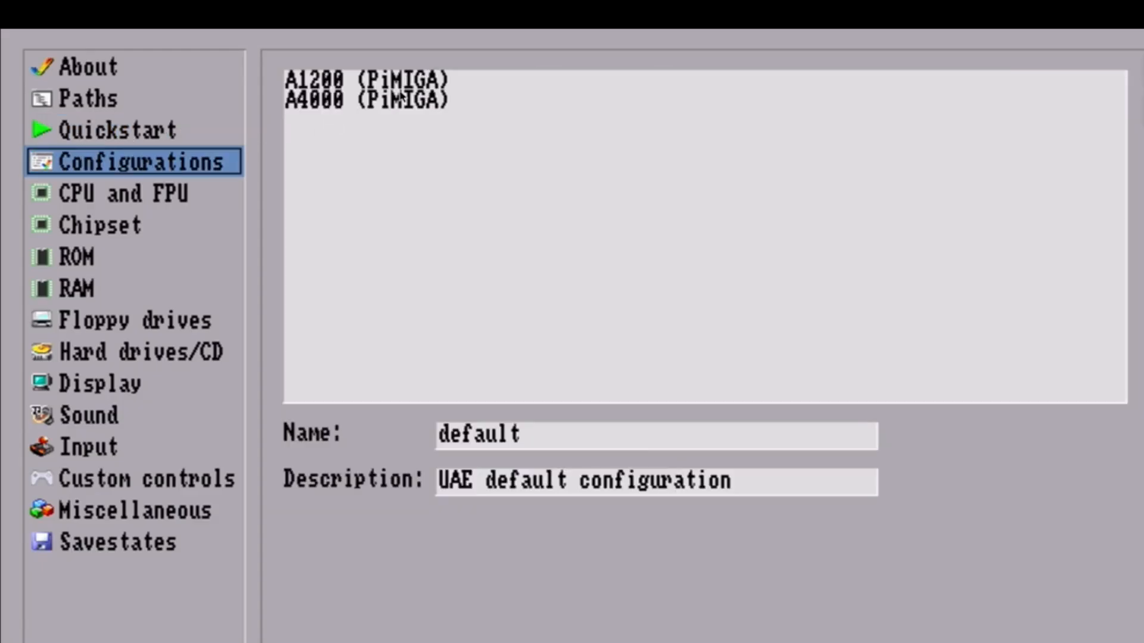
{"action": "left_click", "coordinate": [365, 101]}
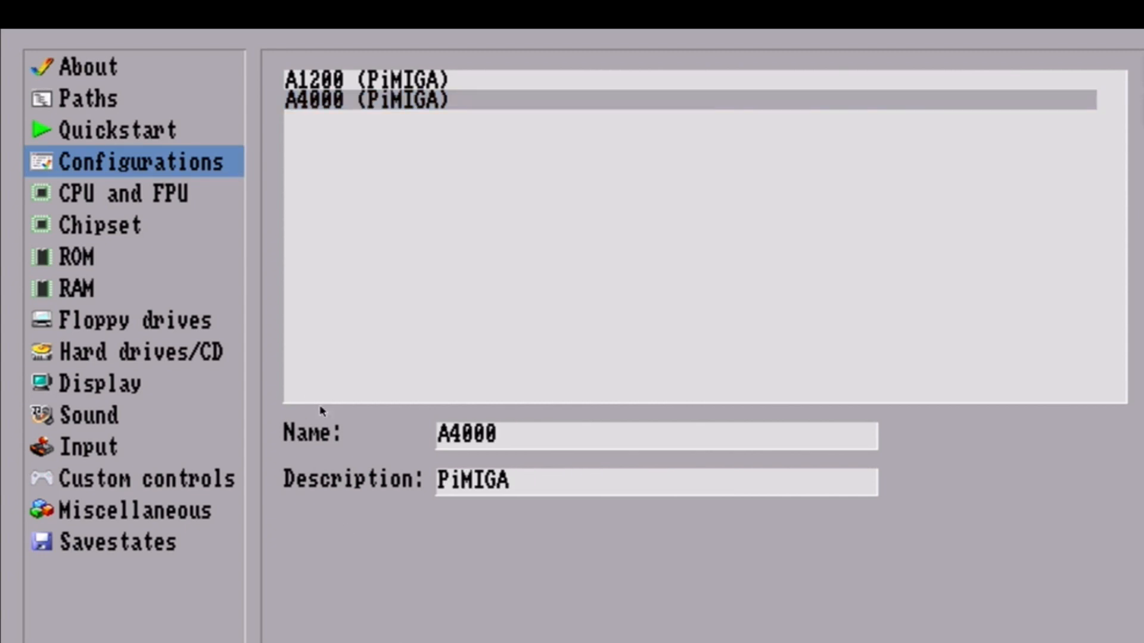
{"action": "left_click", "coordinate": [75, 257]}
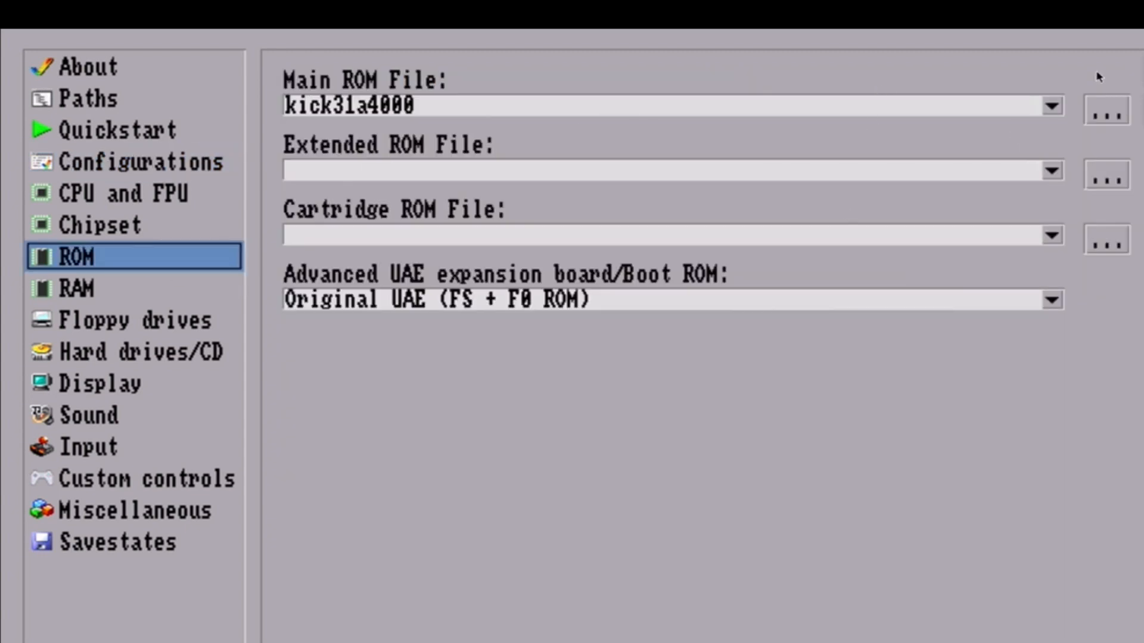
{"action": "left_click", "coordinate": [1106, 107]}
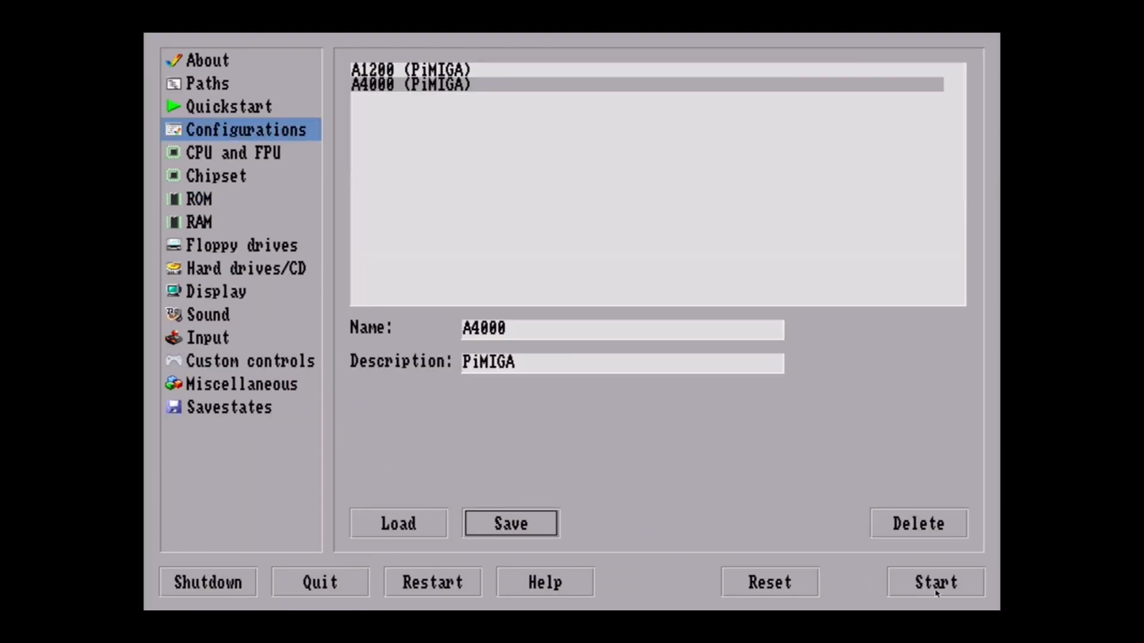
{"action": "left_click", "coordinate": [936, 582]}
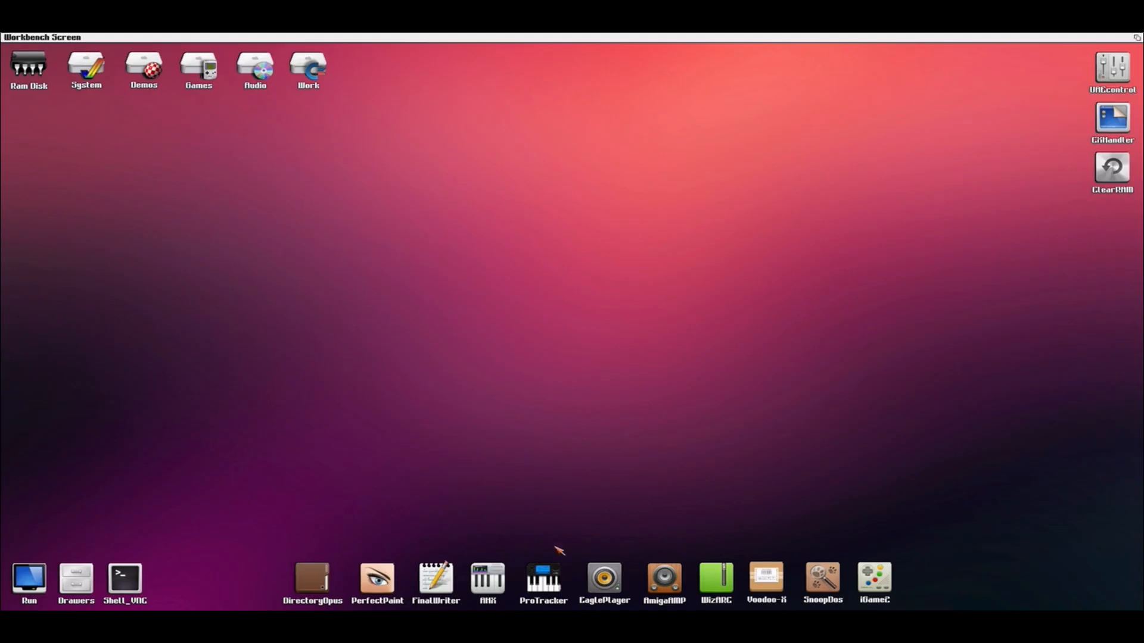
{"action": "mouse_move", "coordinate": [711, 562]}
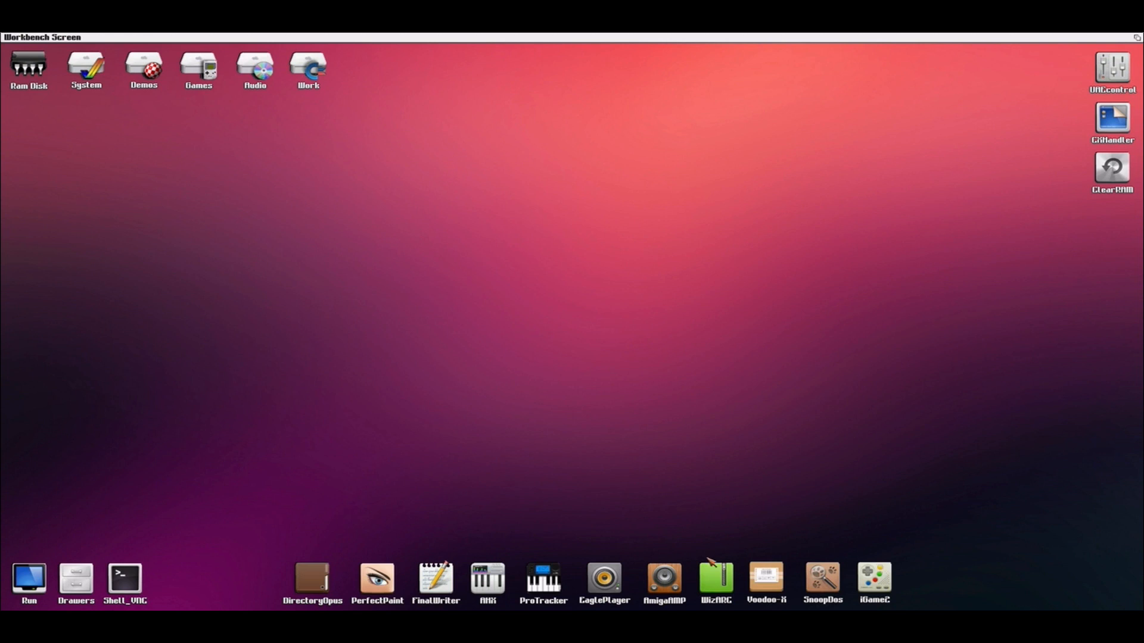
{"action": "mouse_move", "coordinate": [98, 77]}
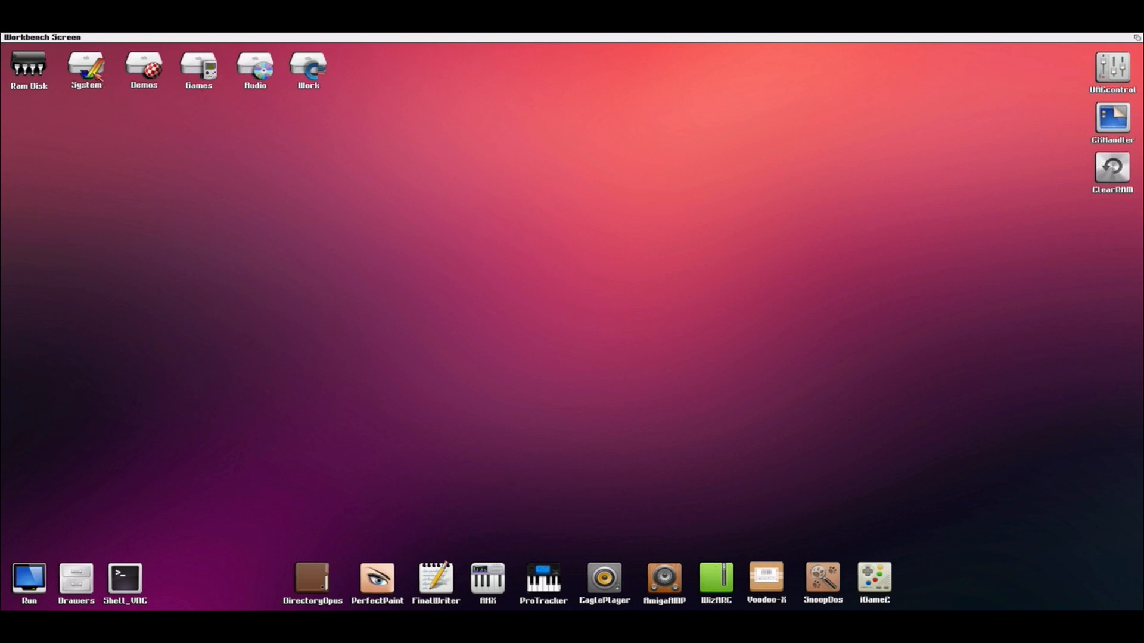
Scan a volume with Fungicide, dismiss the HappyNewYear 96 memory alert, and autofix infected files.
{"action": "double_click", "coordinate": [85, 65]}
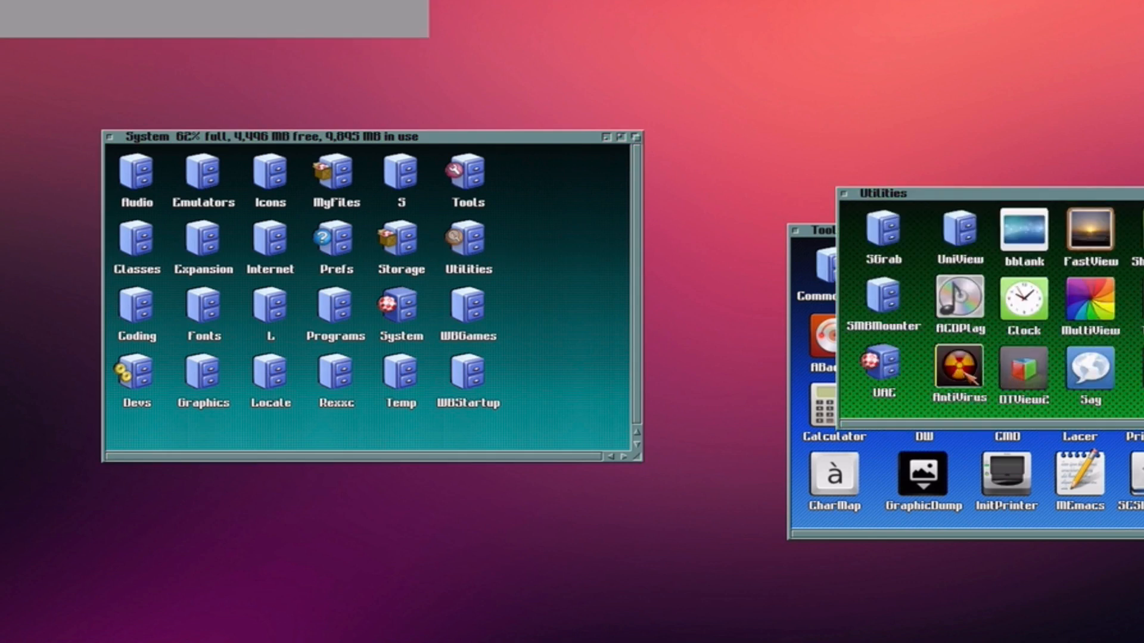
{"action": "double_click", "coordinate": [960, 368]}
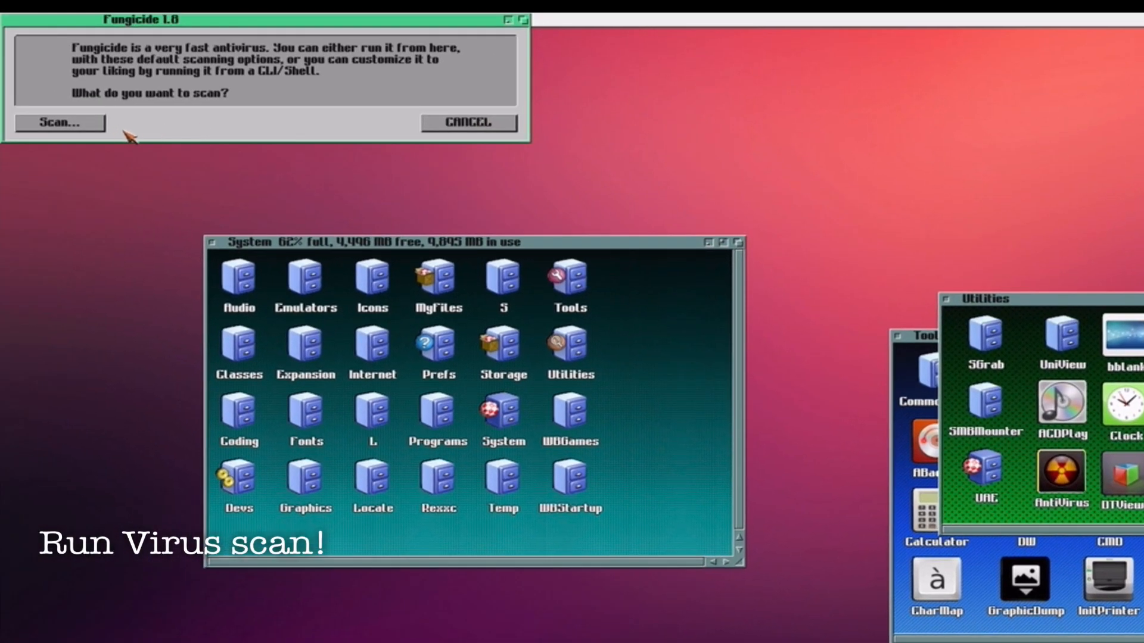
{"action": "left_click", "coordinate": [58, 122]}
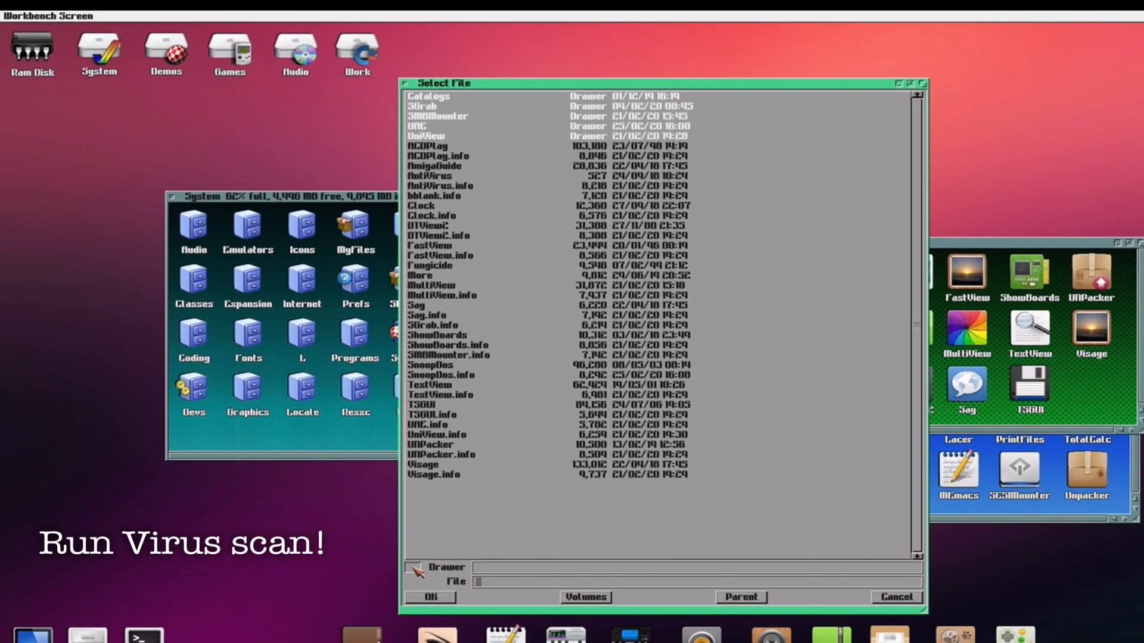
{"action": "left_click", "coordinate": [740, 597]}
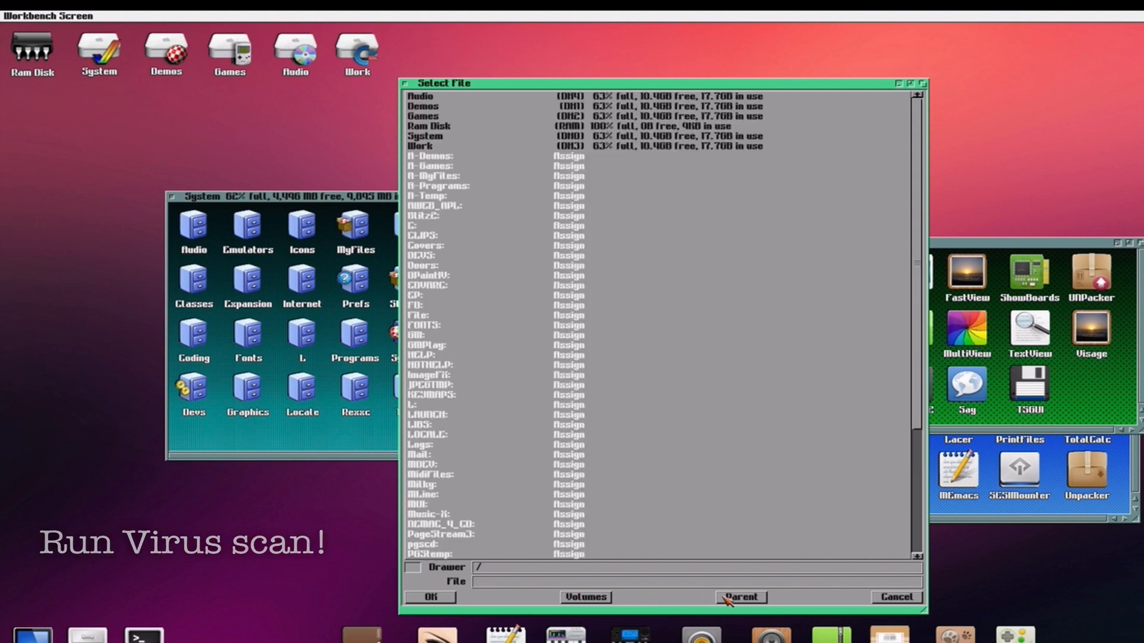
{"action": "double_click", "coordinate": [422, 116]}
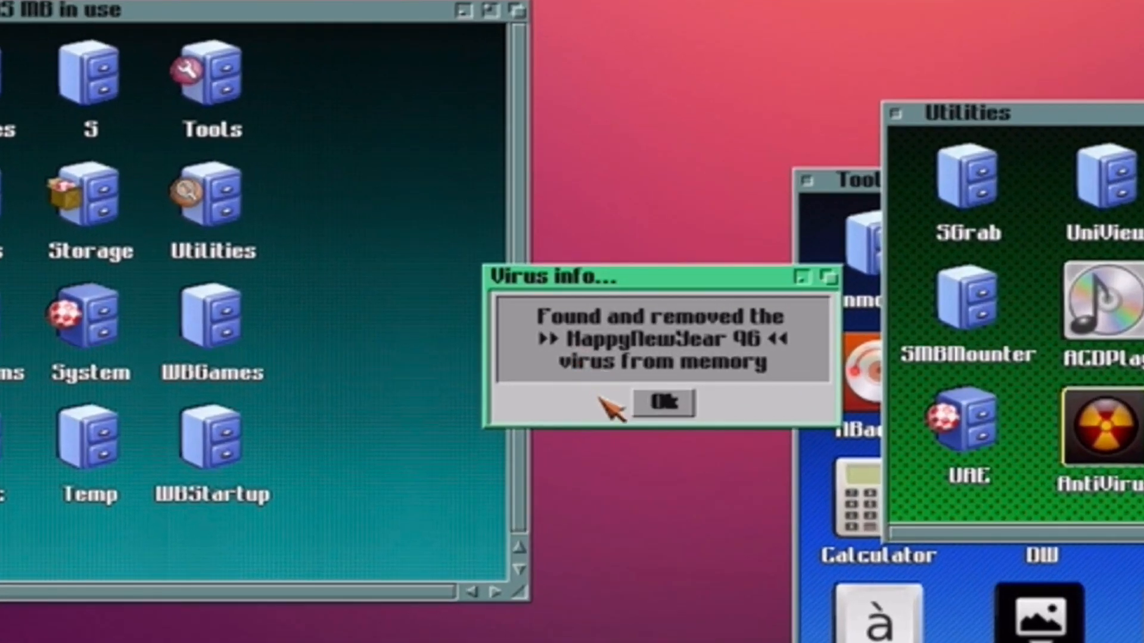
{"action": "left_click", "coordinate": [660, 402]}
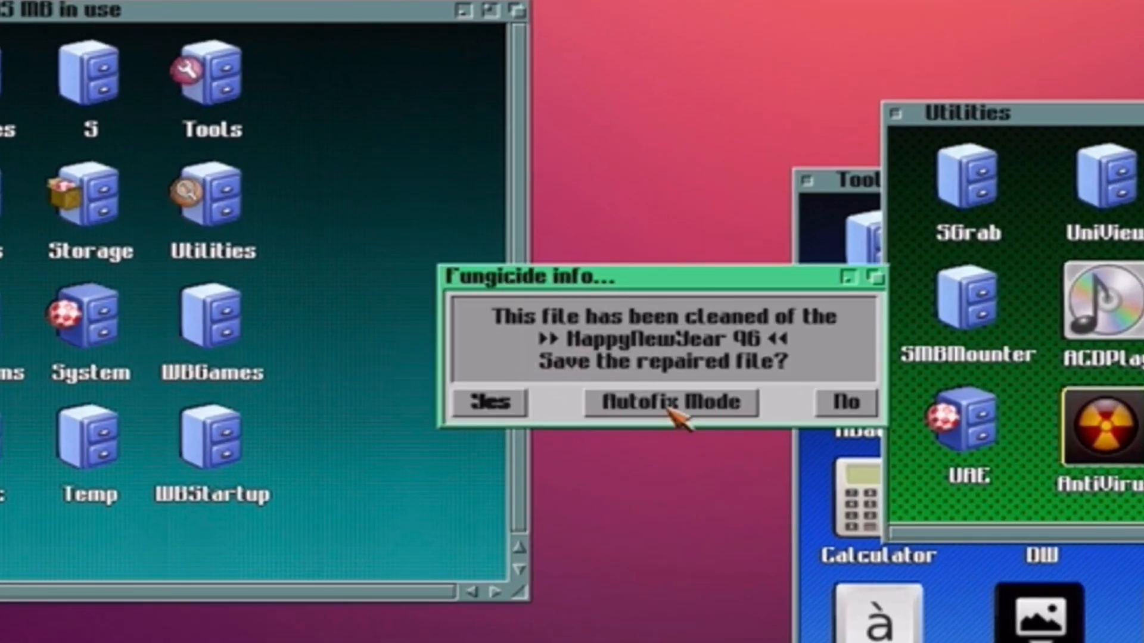
{"action": "left_click", "coordinate": [668, 402]}
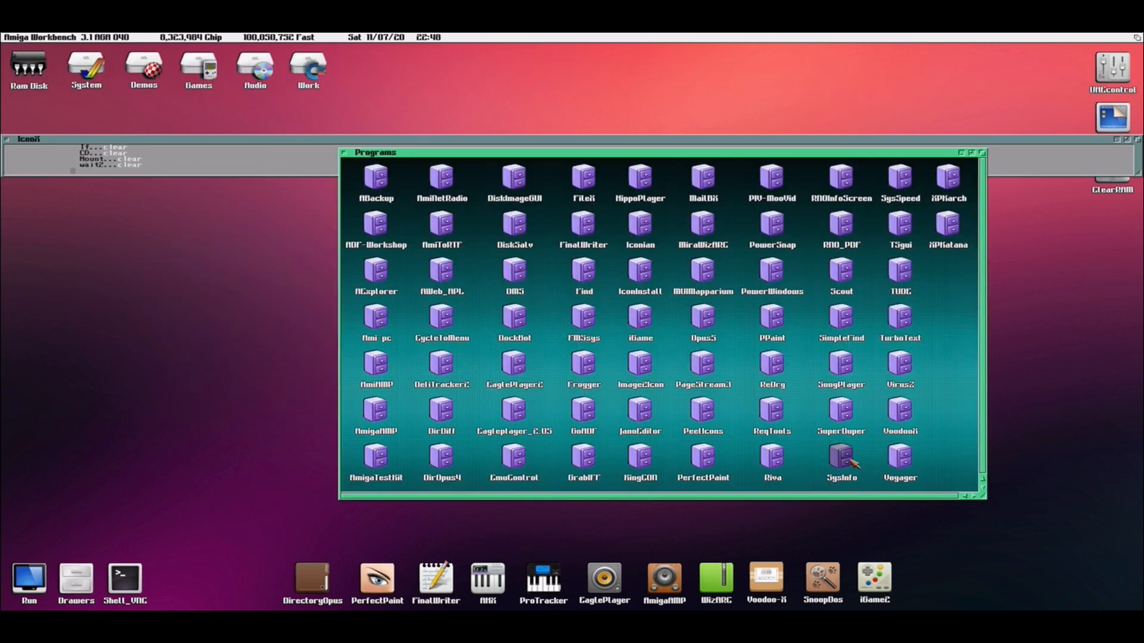
Launch SysInfo from its drawer and run SPEED, scoring 253574 Dhrystones and 264.69 MIPS.
{"action": "double_click", "coordinate": [841, 459]}
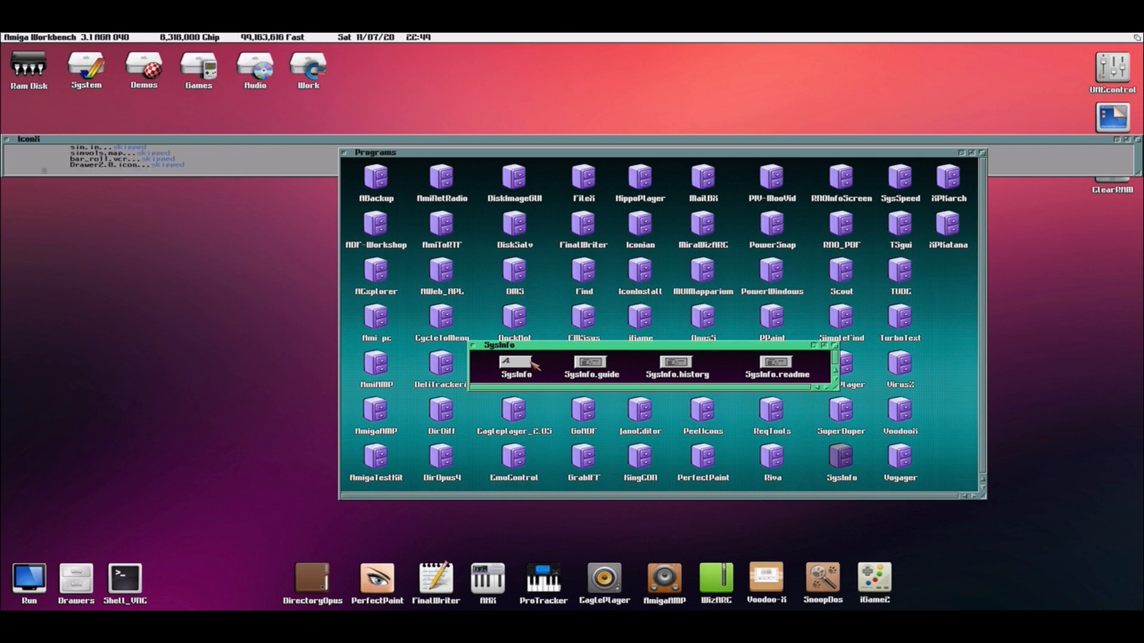
{"action": "double_click", "coordinate": [517, 363]}
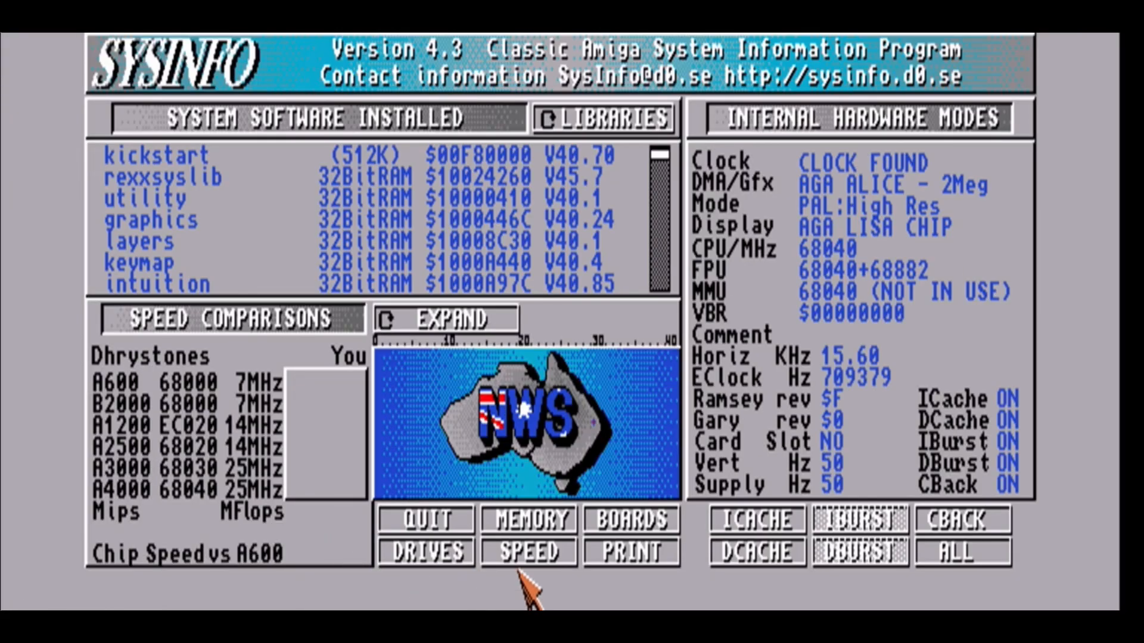
{"action": "left_click", "coordinate": [527, 551]}
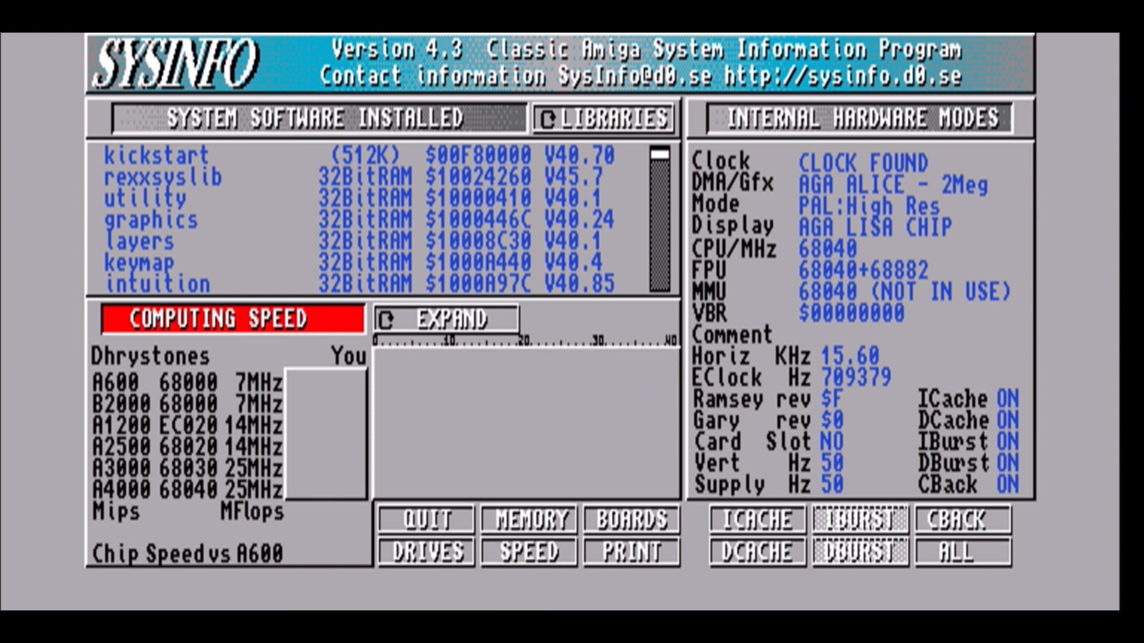
{"action": "left_click", "coordinate": [526, 553]}
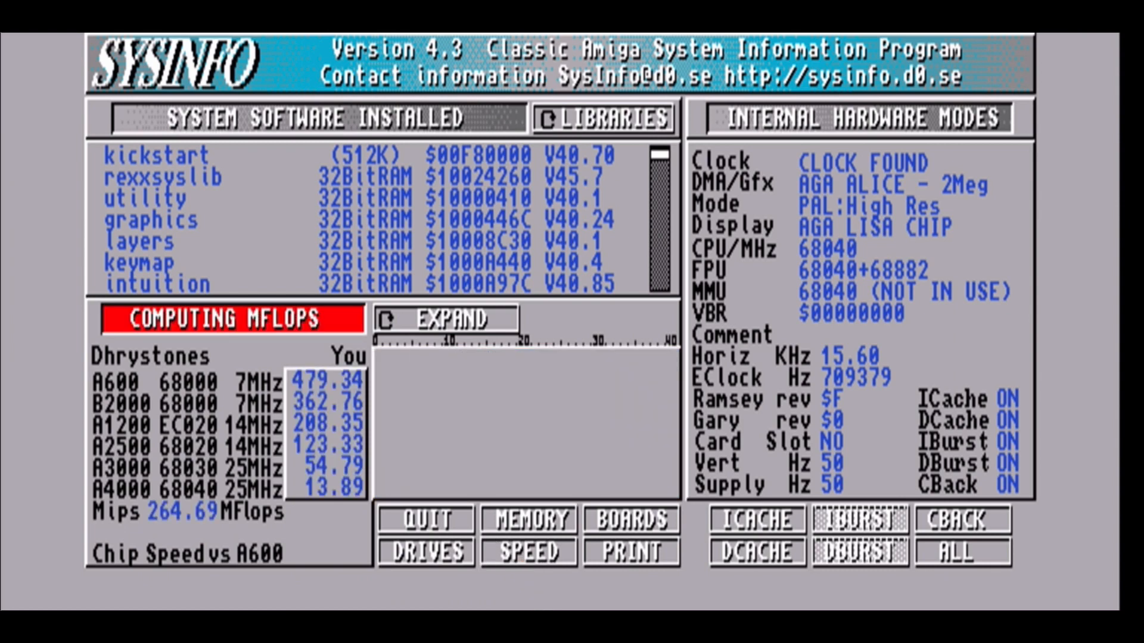
{"action": "left_click", "coordinate": [527, 550]}
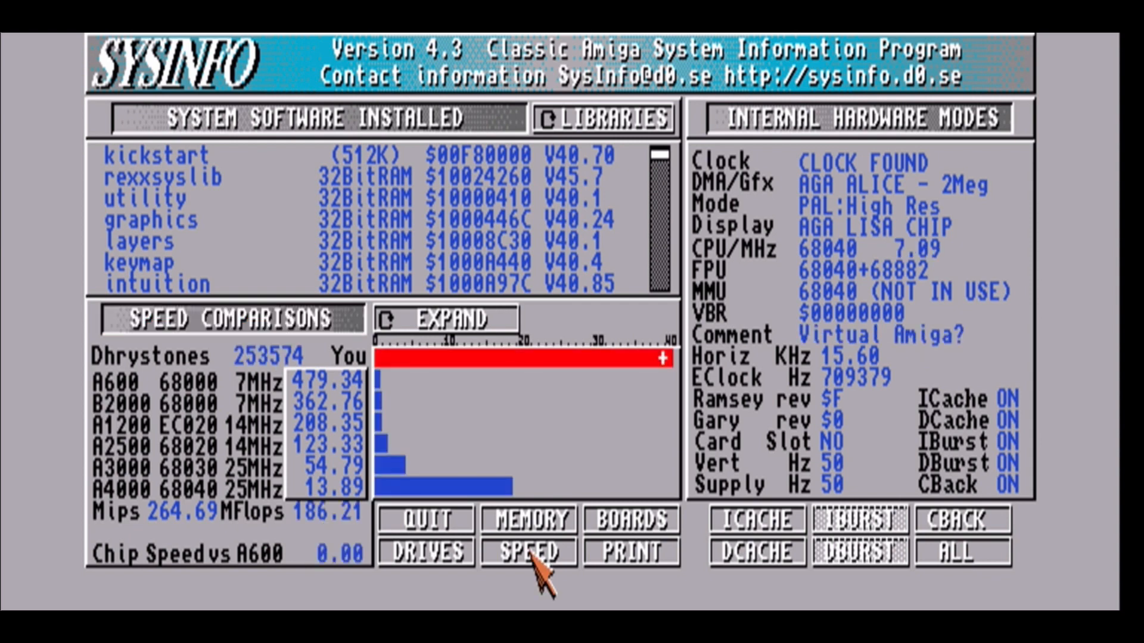